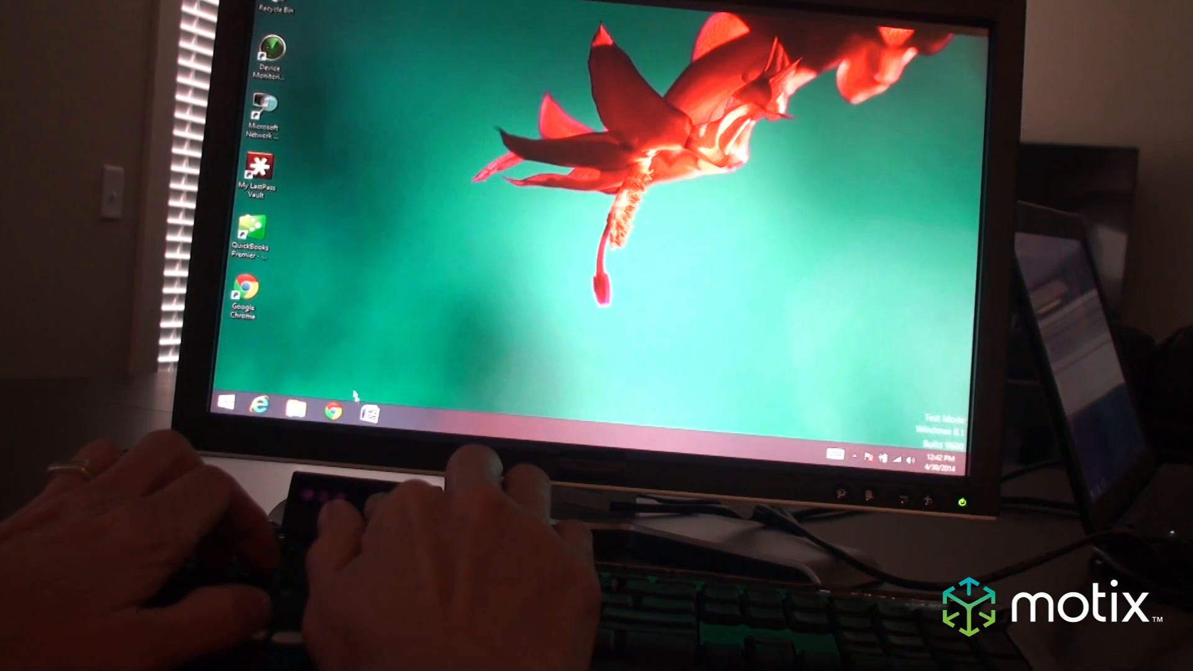
Launch Google Chrome from the taskbar to a new tab showing Google
{"action": "left_click", "coordinate": [333, 412]}
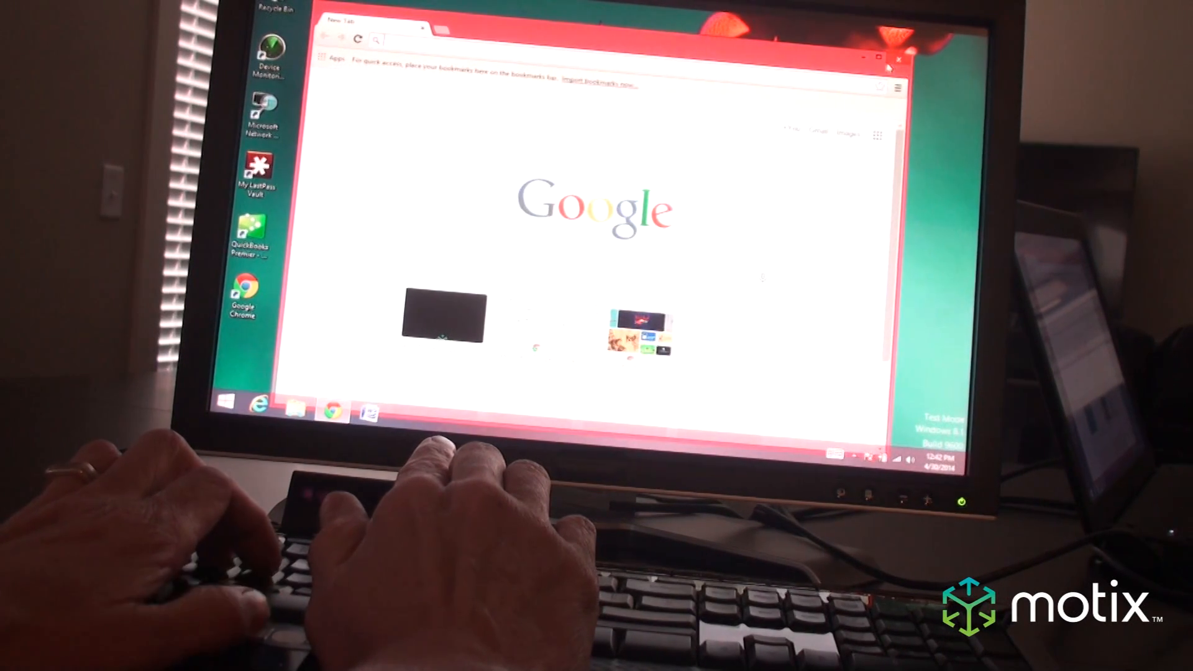
{"action": "left_click", "coordinate": [897, 58]}
{"action": "type", "text": "www.moti"}
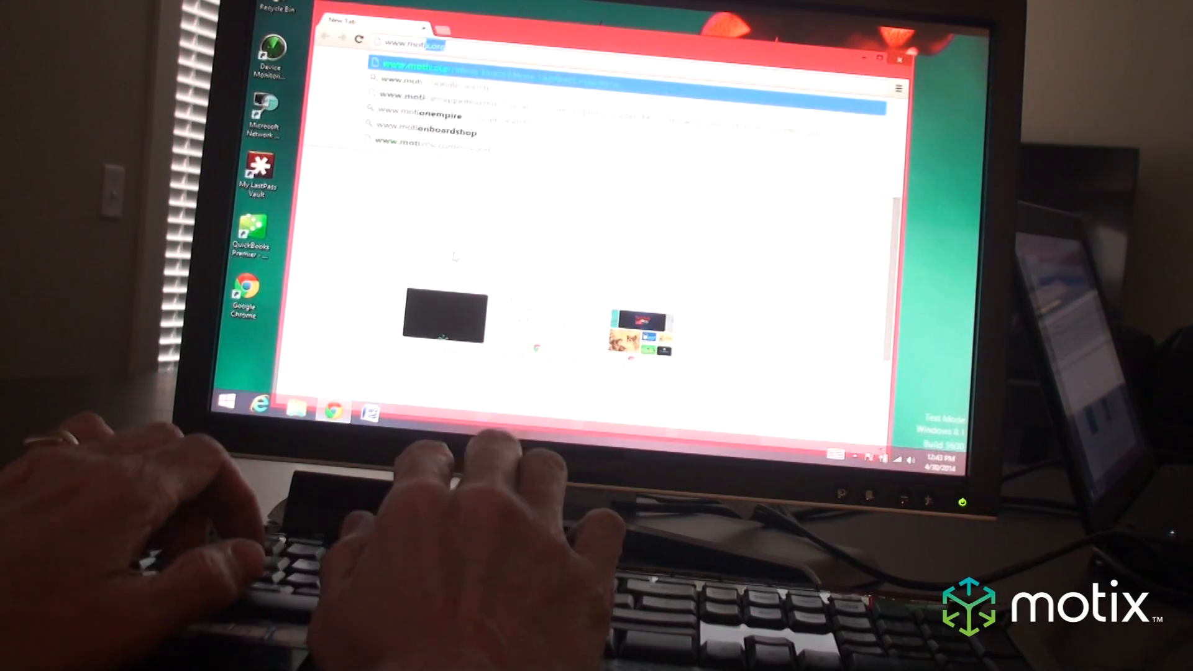
Load the motix.org home page with its Motion Interactivity heading and intro video
{"action": "key", "text": "Return"}
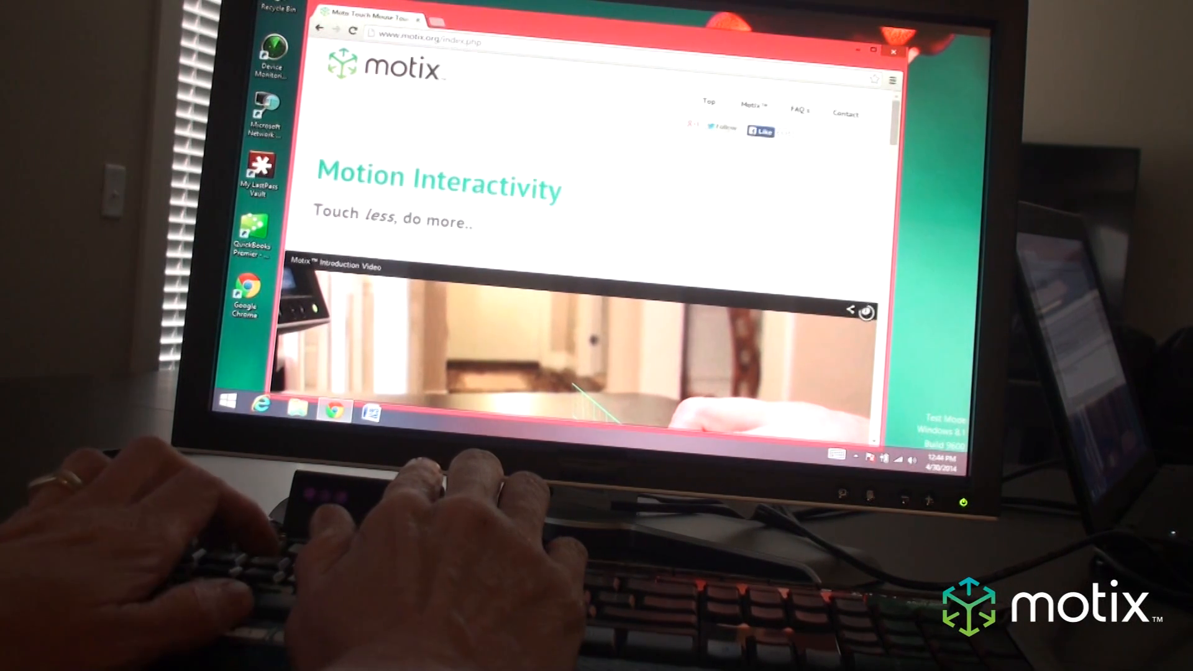
Scroll the Motix home page down to the Gaming section, then switch away to Word
{"action": "scroll", "scroll_direction": "down", "scroll_amount": 3}
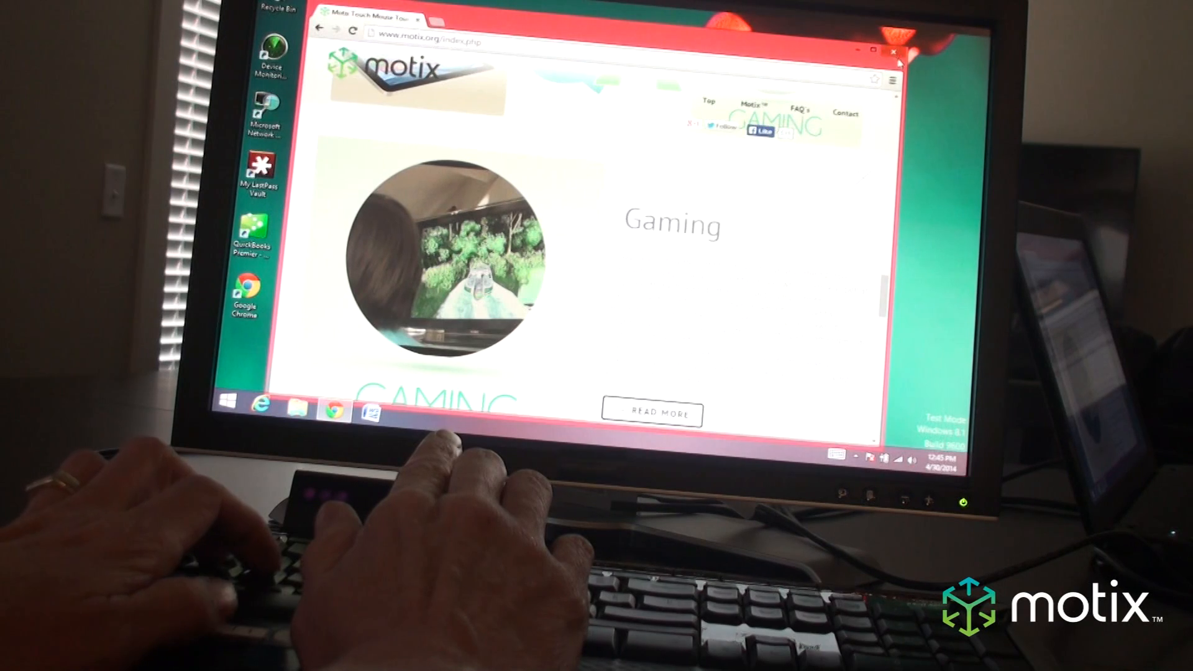
{"action": "left_click", "coordinate": [893, 51]}
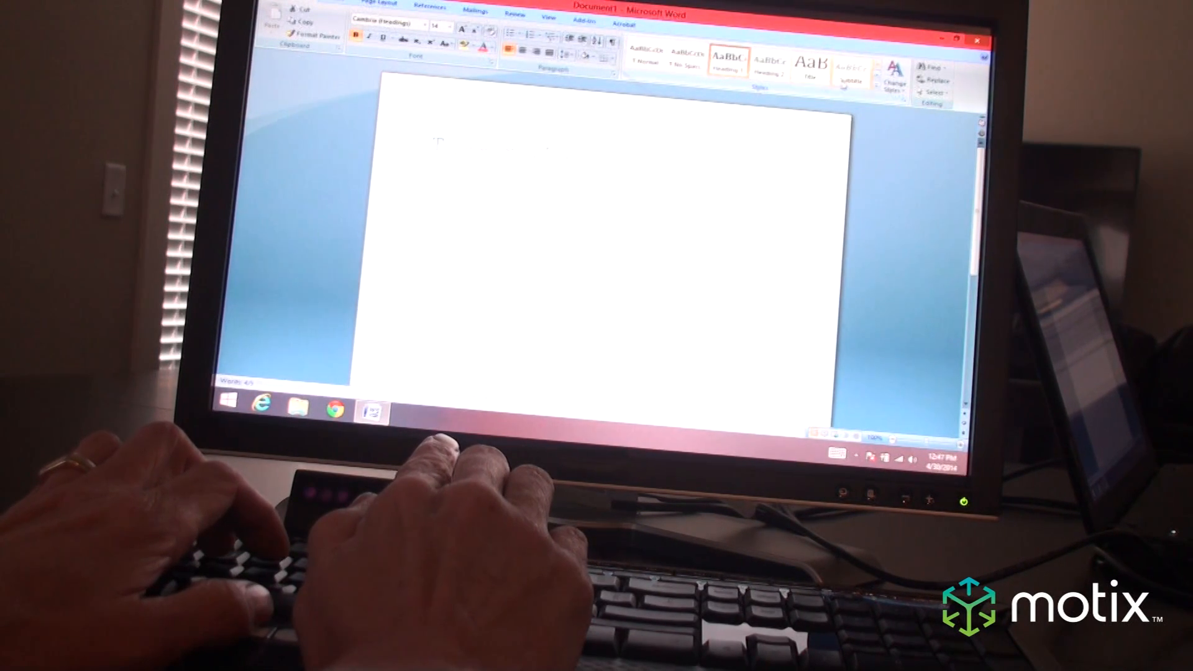
Enter the heading 'Type something on the' and the line 'I can keep typing' below it
{"action": "type", "text": "Type something on the screen"}
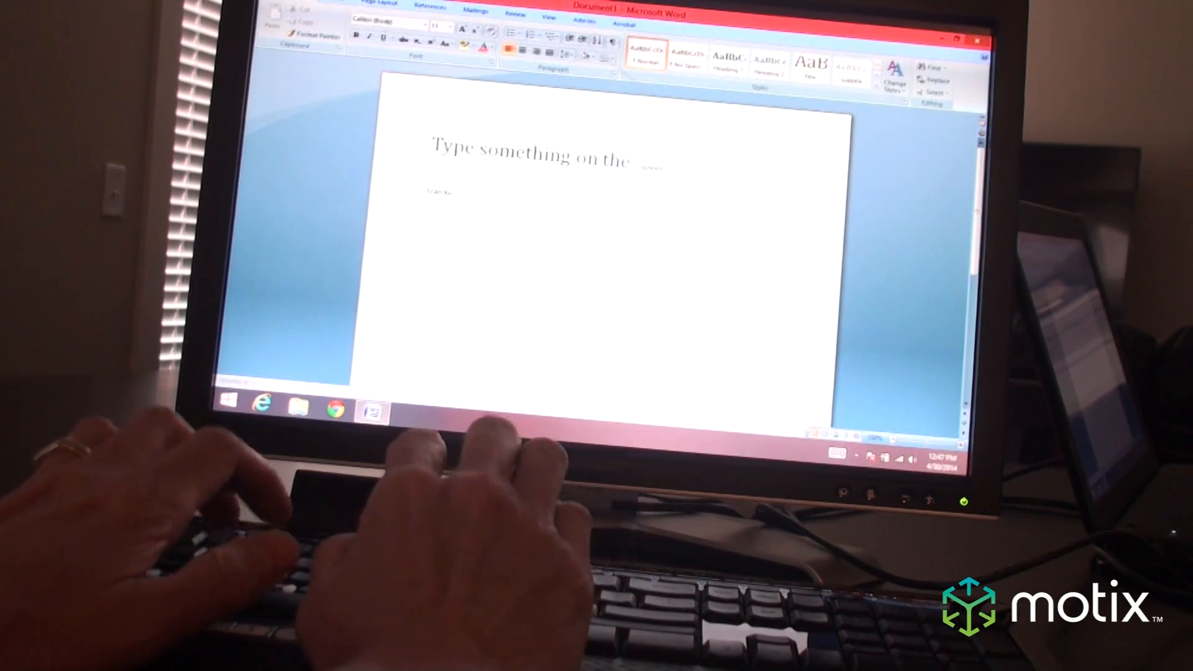
{"action": "type", "text": "I can keep typing"}
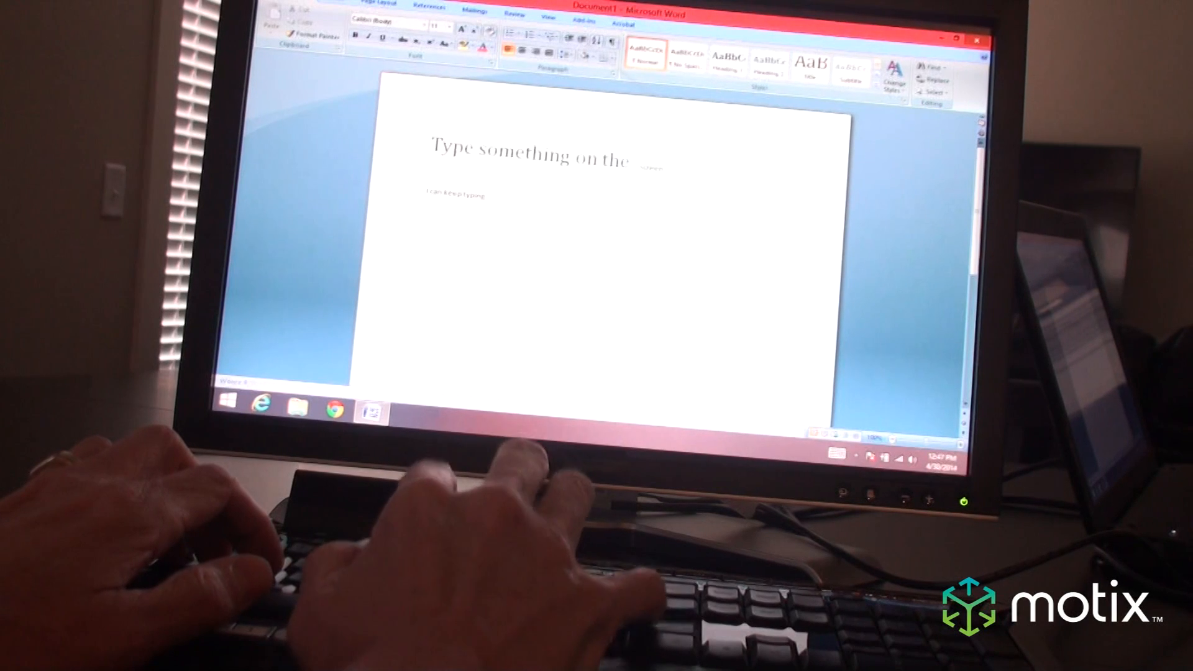